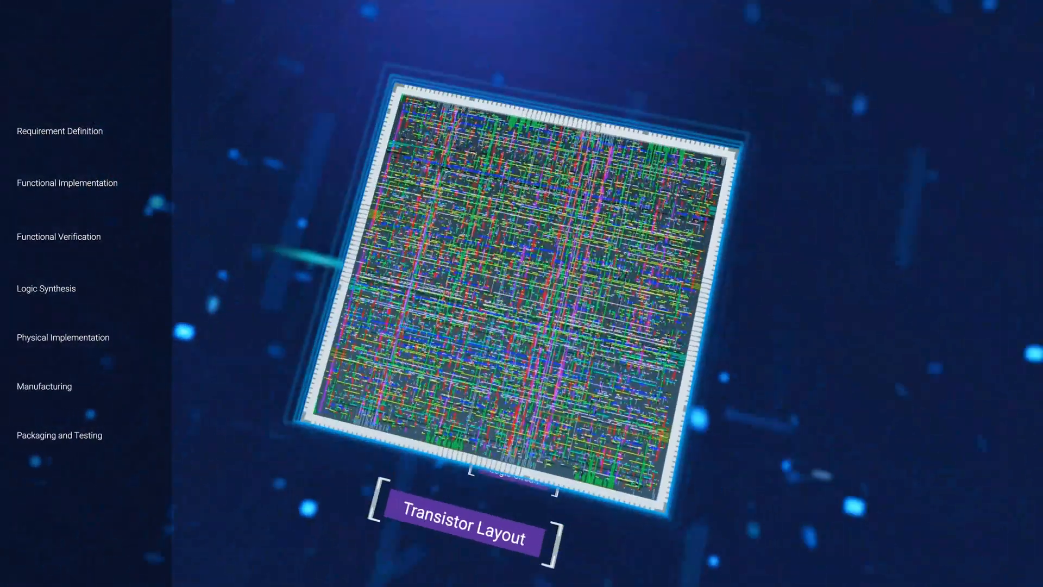
{"action": "left_click", "coordinate": [63, 337]}
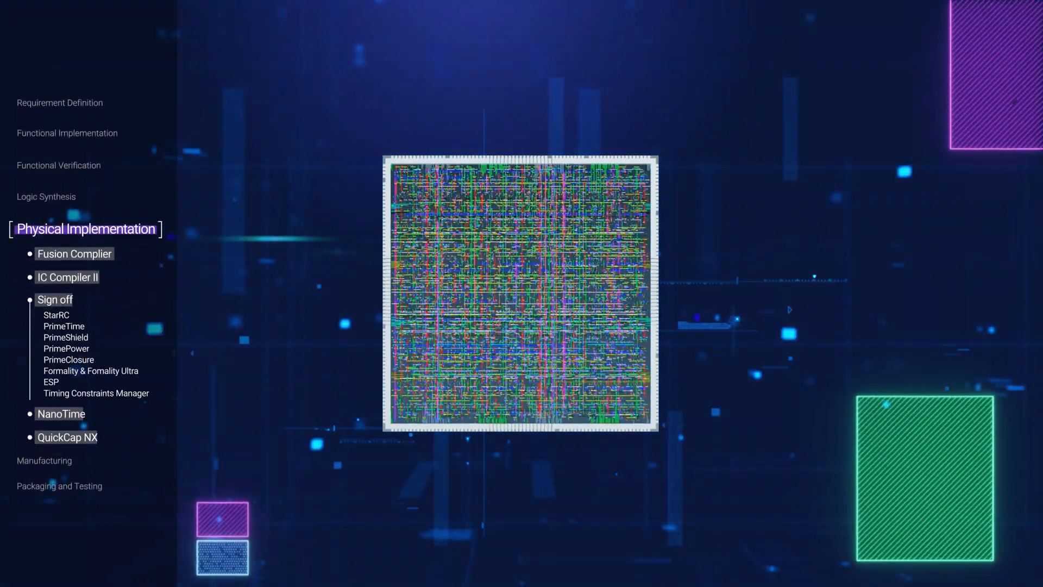